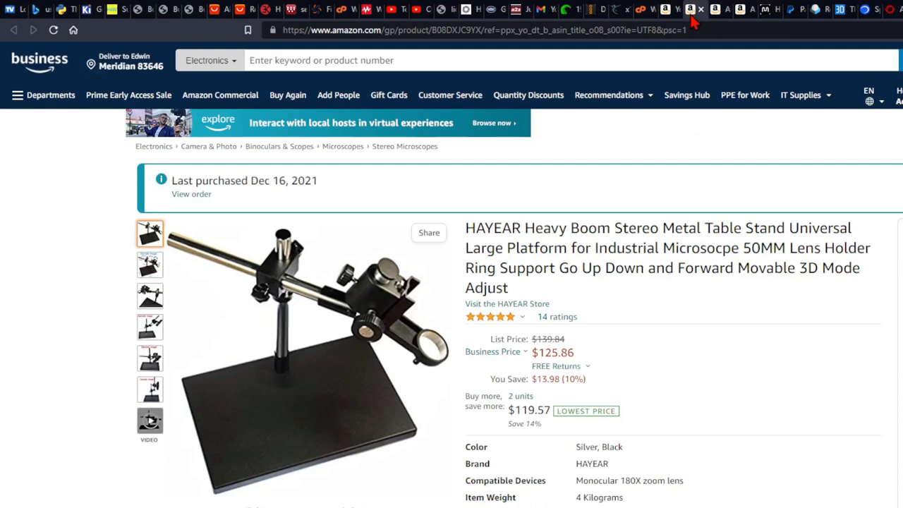
mouse_move(710, 20)
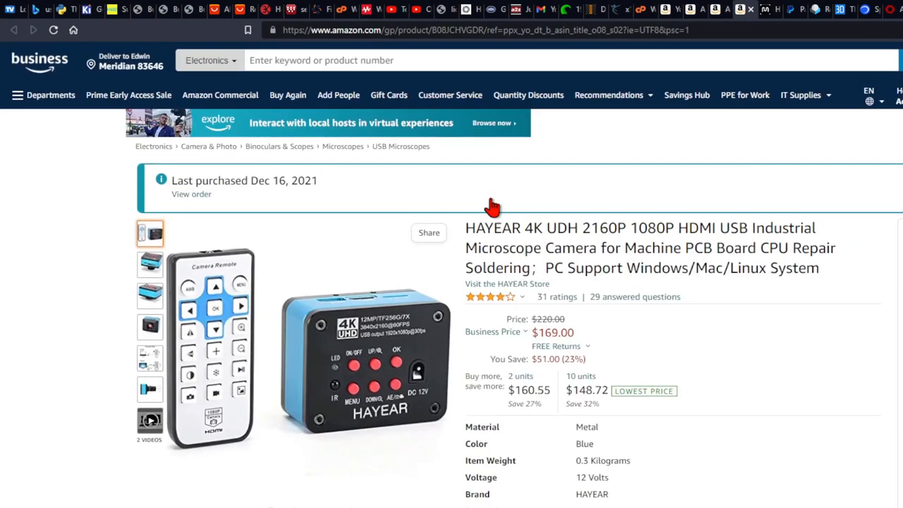
- Scroll the HAYEAR 4K microscope camera page down to its 'Buy it with' bundle
scroll(down, 3)
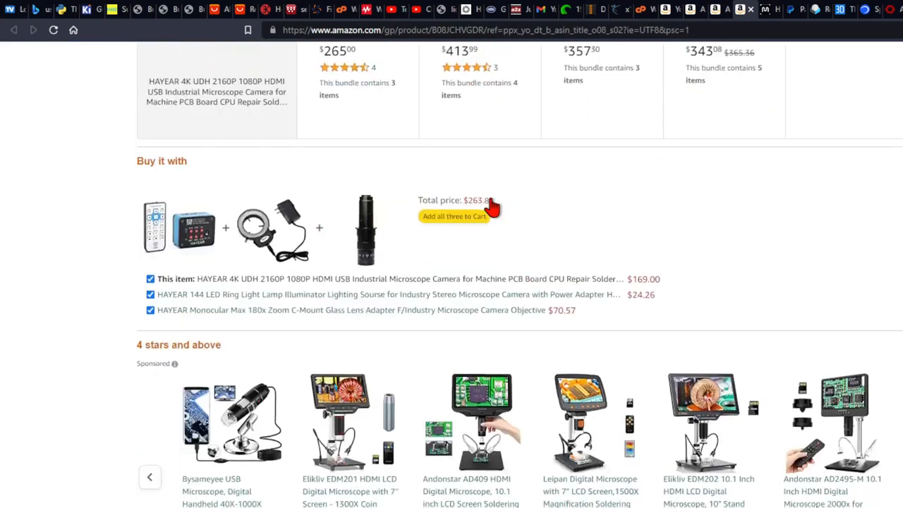
- Open the HAYEAR 180x zoom C-Mount lens page from 'Buy it with' and play its product video
click(365, 229)
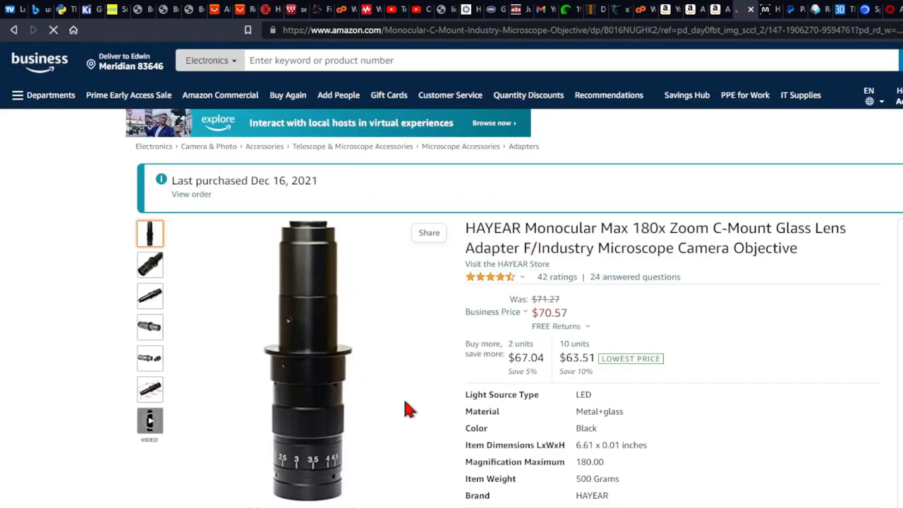
mouse_move(469, 289)
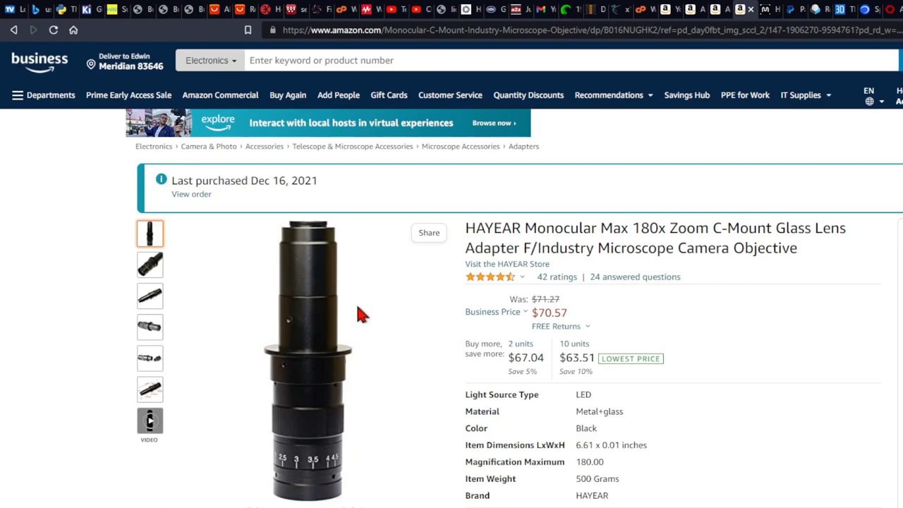
mouse_move(487, 244)
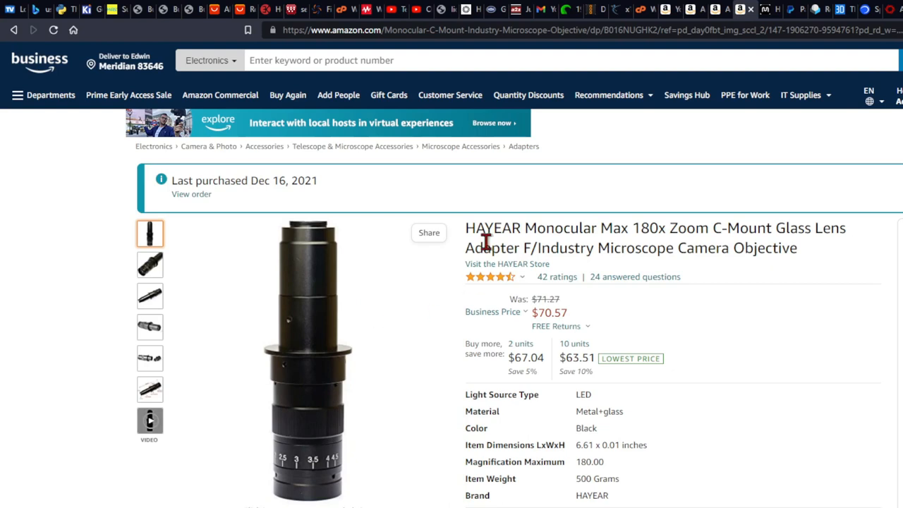
mouse_move(608, 144)
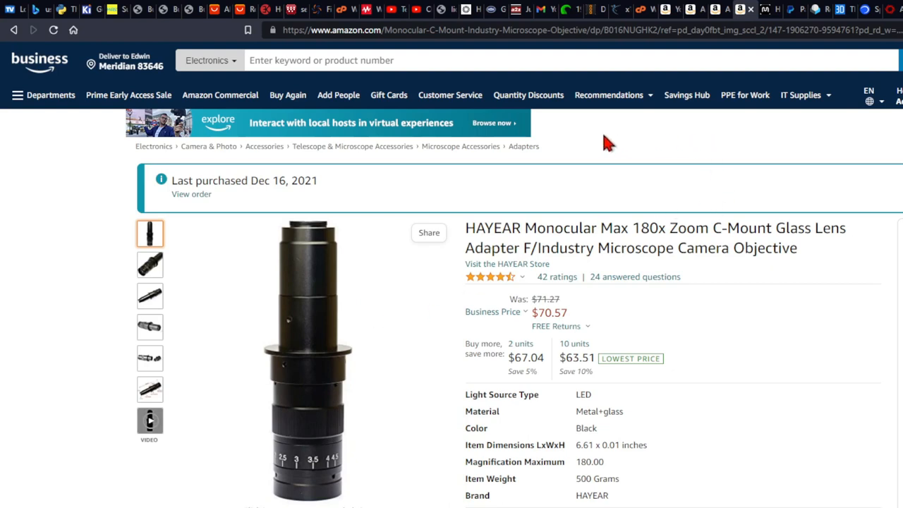
mouse_move(605, 147)
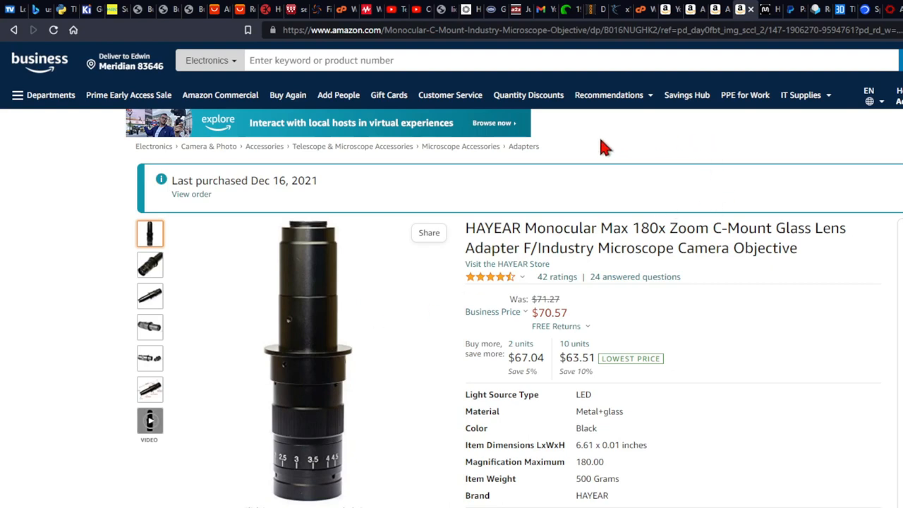
mouse_move(621, 144)
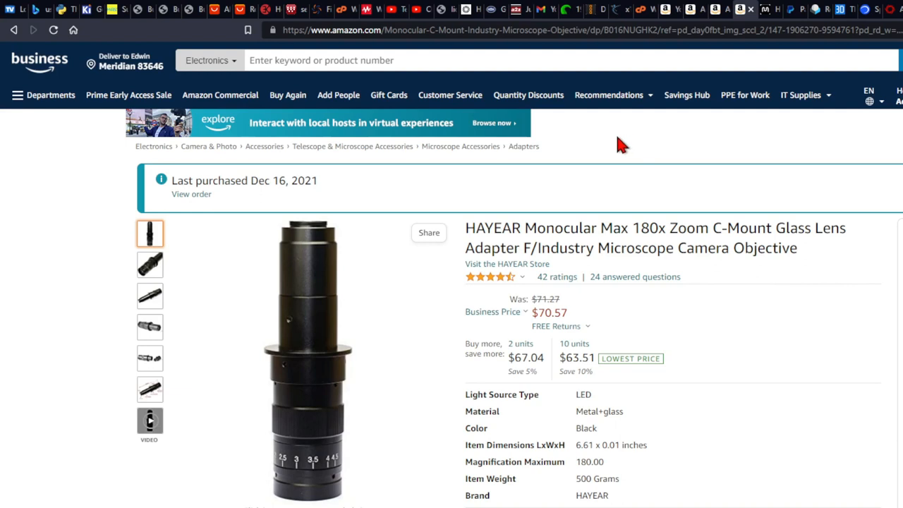
mouse_move(612, 213)
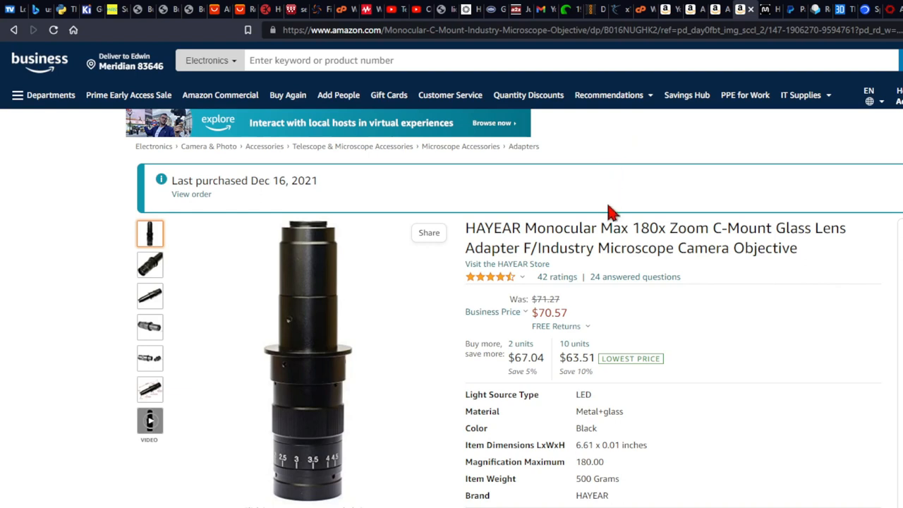
mouse_move(374, 297)
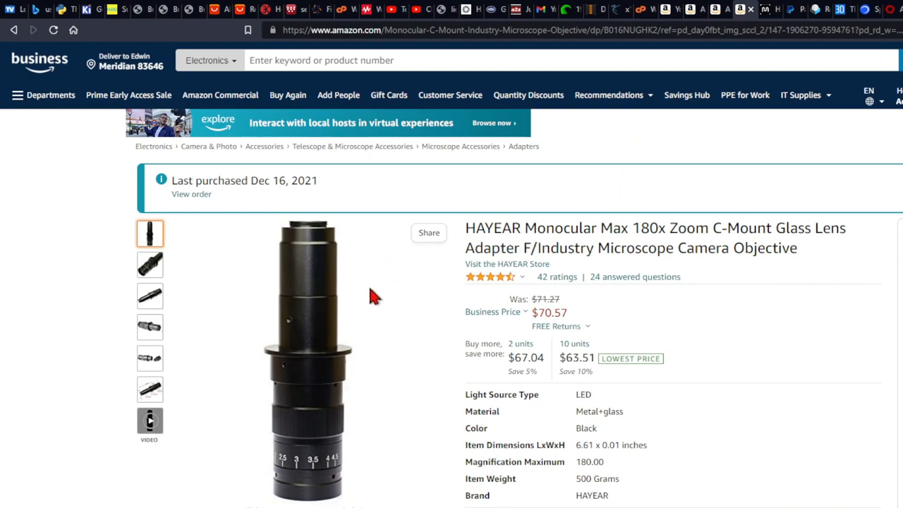
mouse_move(369, 390)
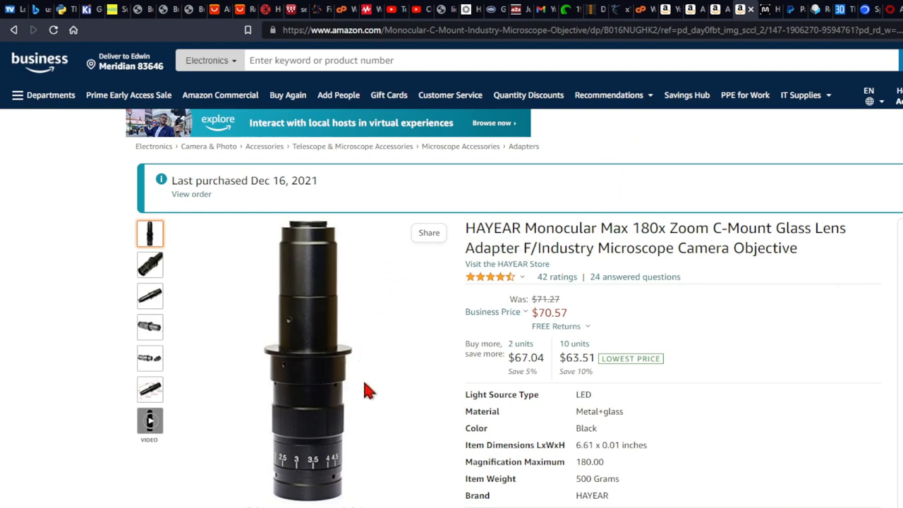
mouse_move(388, 351)
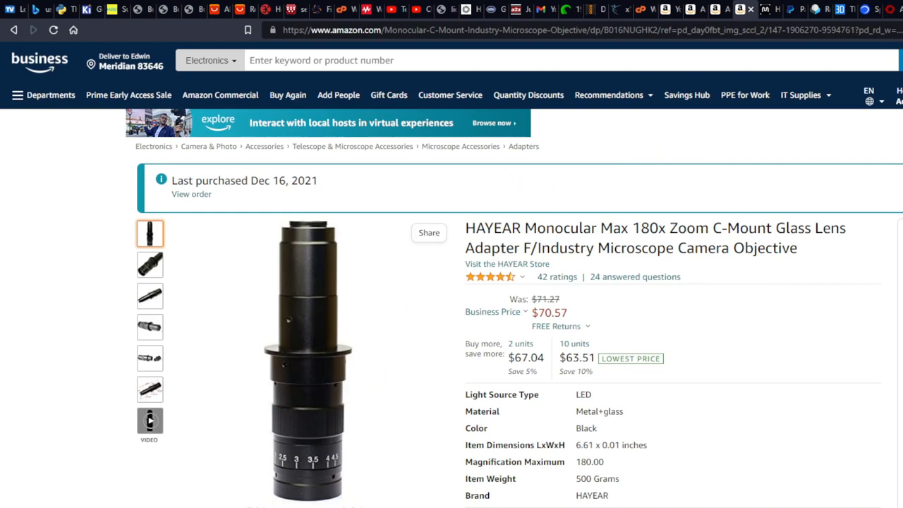
click(149, 421)
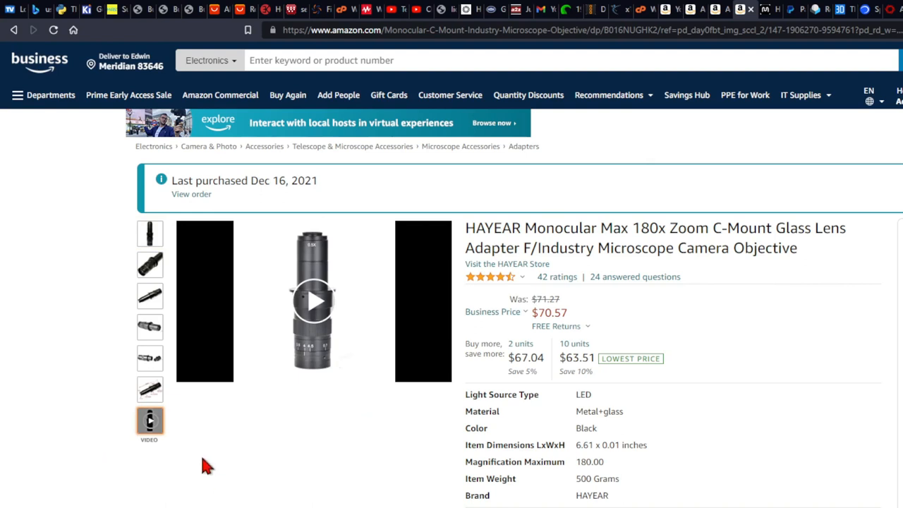